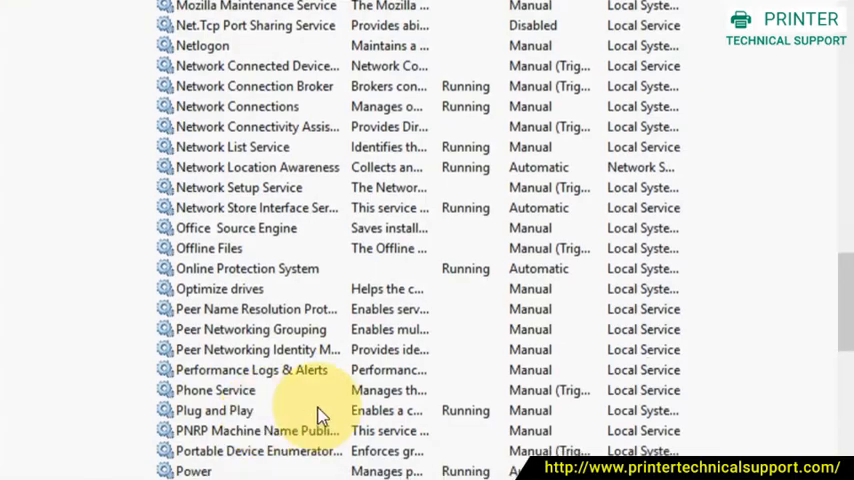
Step: Bring up the context menu for the Print Spooler service in the services list
scroll(down, 3)
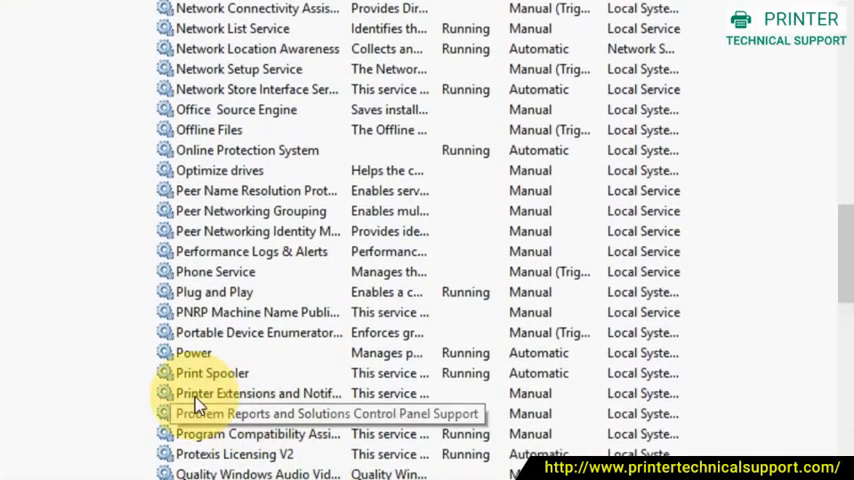
right_click(211, 373)
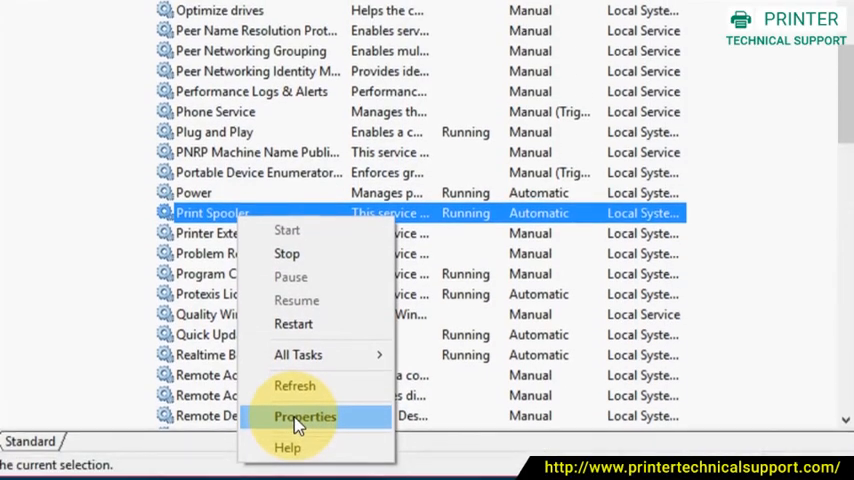
Step: Review Print Spooler properties showing Automatic startup and Running status, then confirm with OK
click(304, 416)
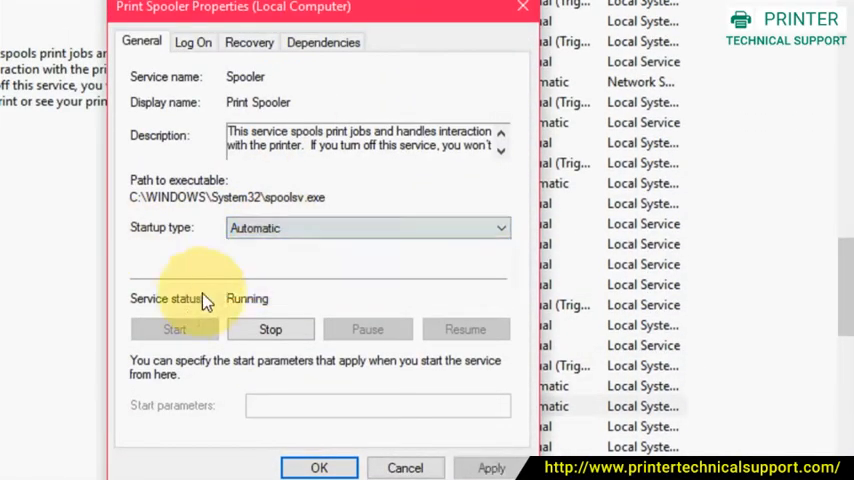
mouse_move(395, 430)
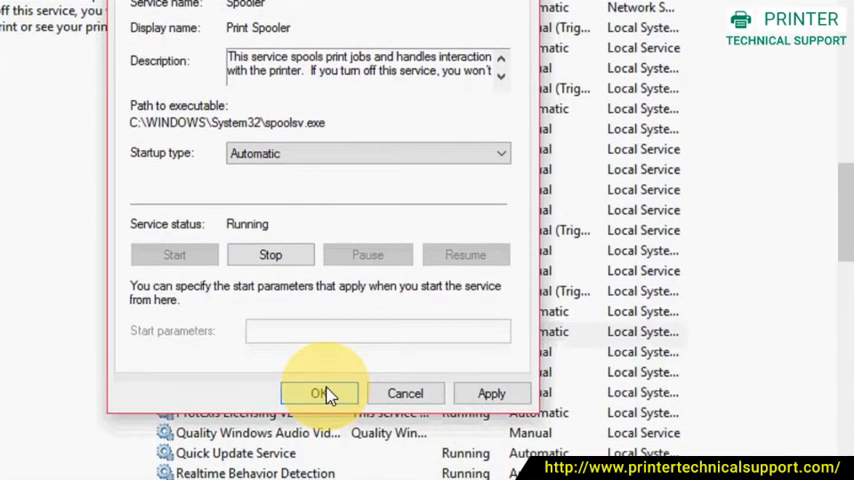
click(319, 392)
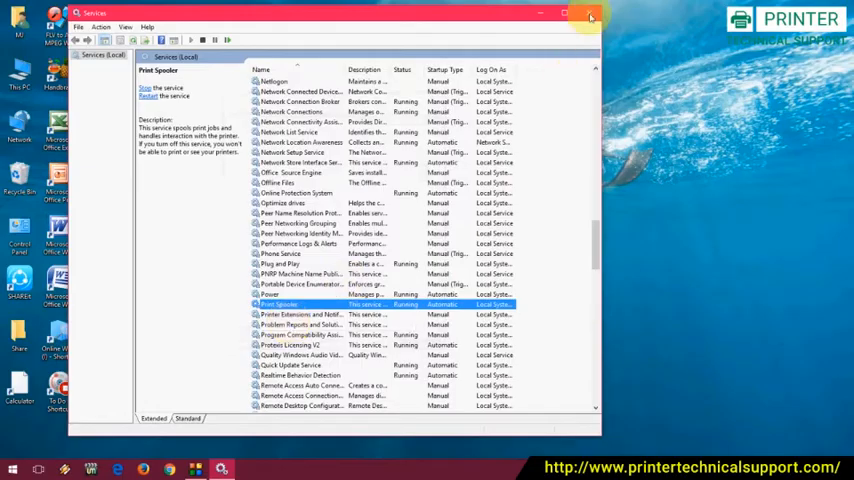
Step: Close Services and show the print queue for the Canon LBP2900 in Devices and Printers
click(590, 15)
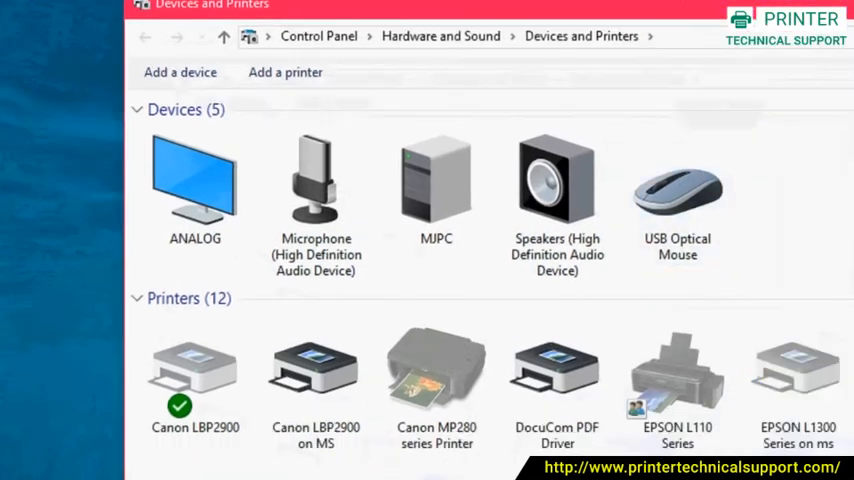
scroll(down, 3)
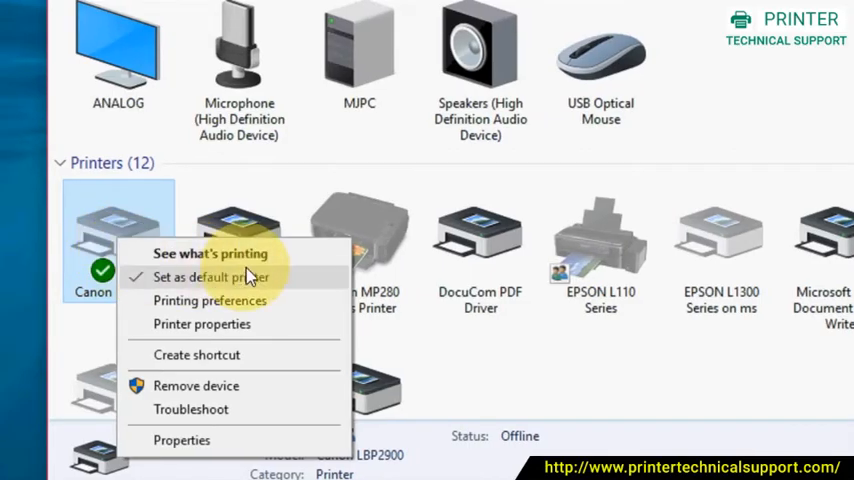
click(210, 253)
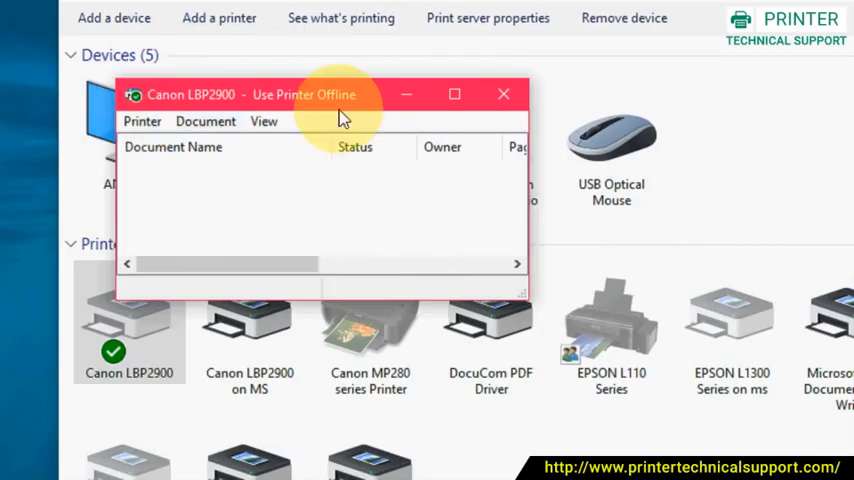
mouse_move(142, 121)
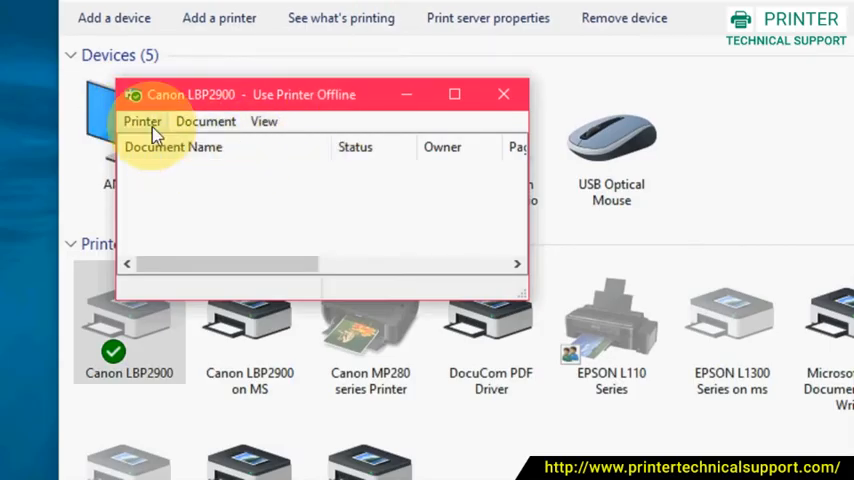
Step: Uncheck 'Use Printer Offline' for the Canon LBP2900 from the Printer menu
click(141, 121)
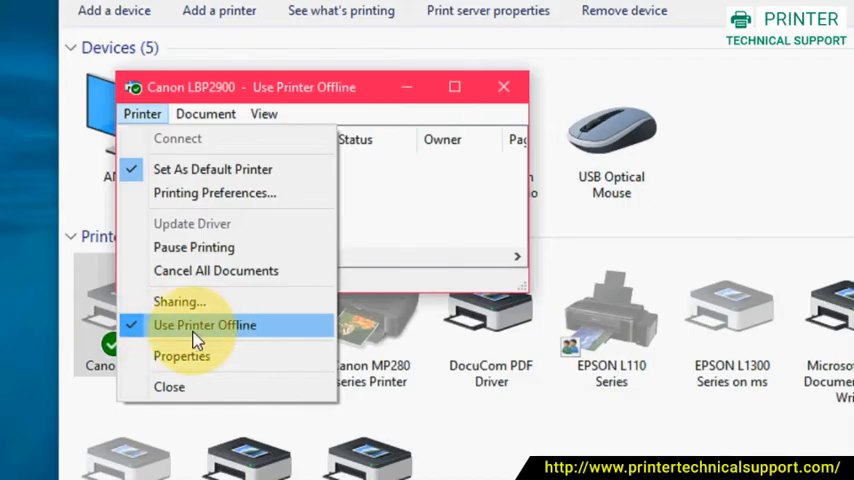
click(205, 325)
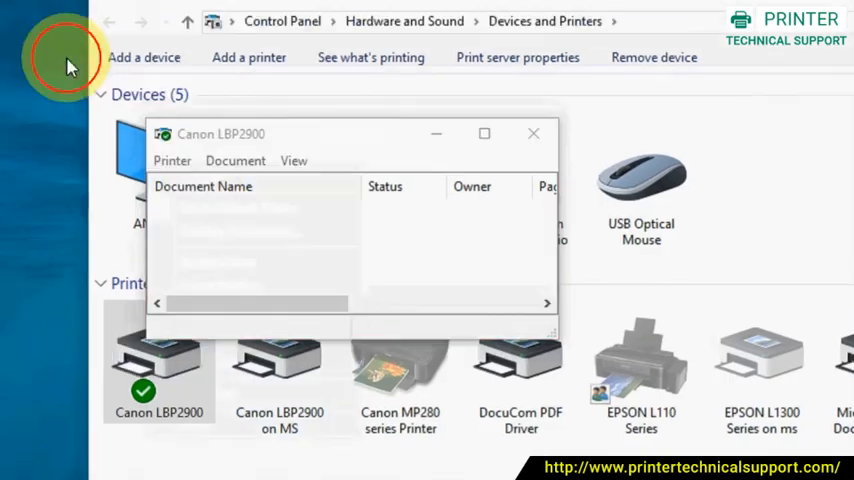